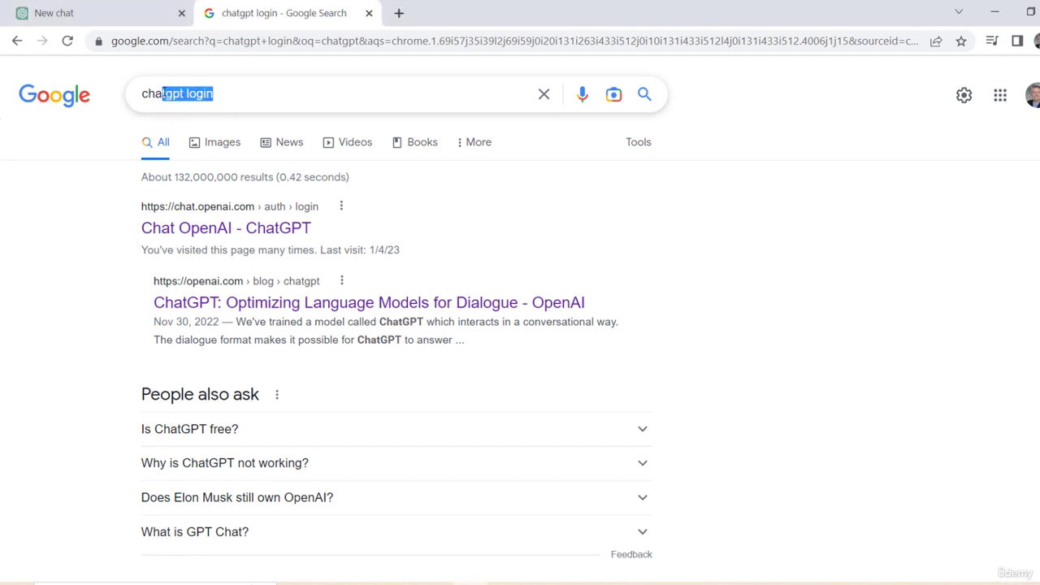
# - Search Google for 'chatgpt login' and open the Chat OpenAI - ChatGPT result
pyautogui.click(325, 93)
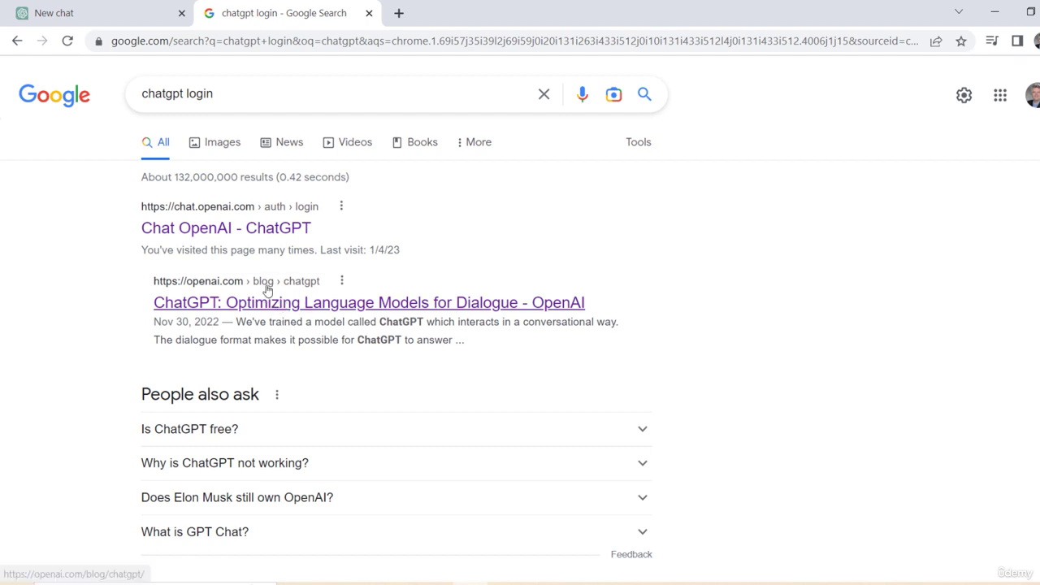
pyautogui.moveTo(195, 235)
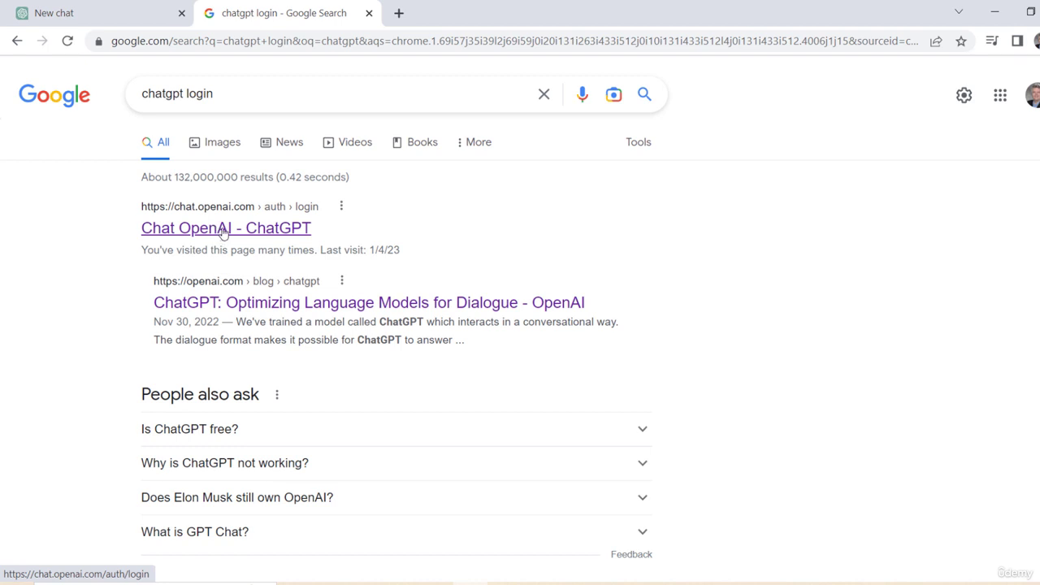
pyautogui.moveTo(237, 230)
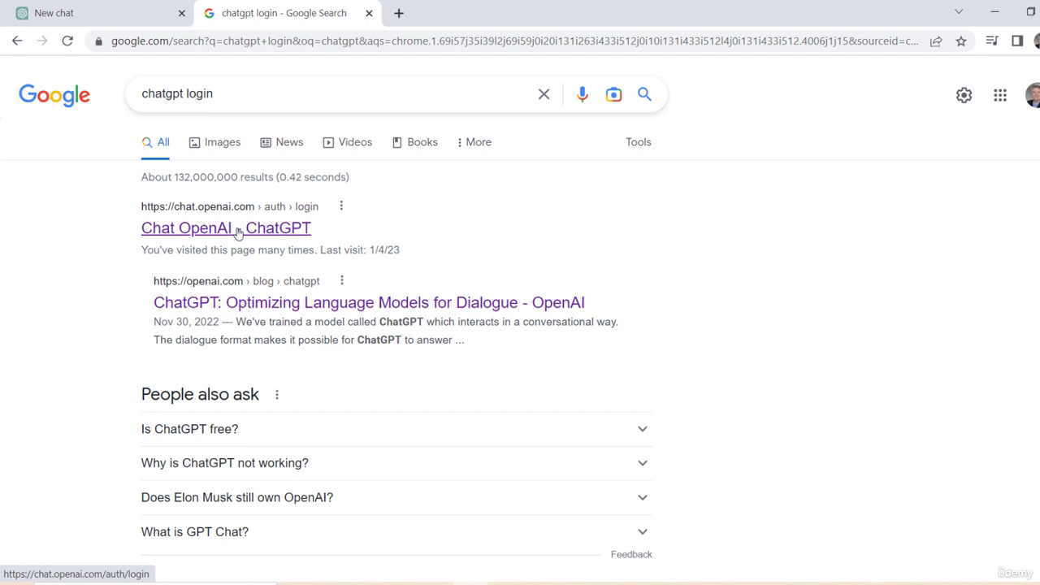
pyautogui.click(225, 228)
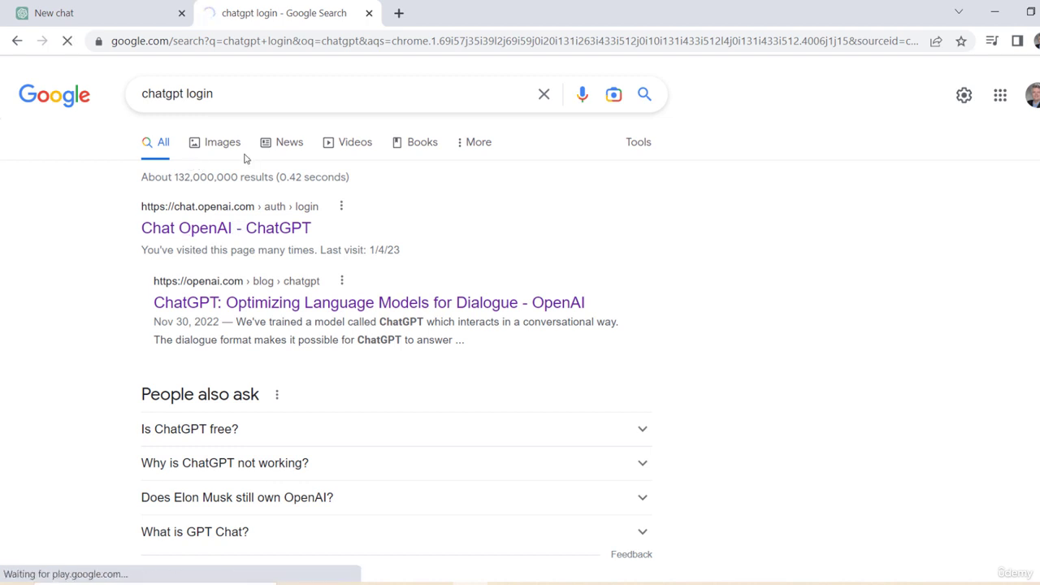
# - Choose Log in on the Welcome to ChatGPT page to sign in with an OpenAI account
pyautogui.click(226, 228)
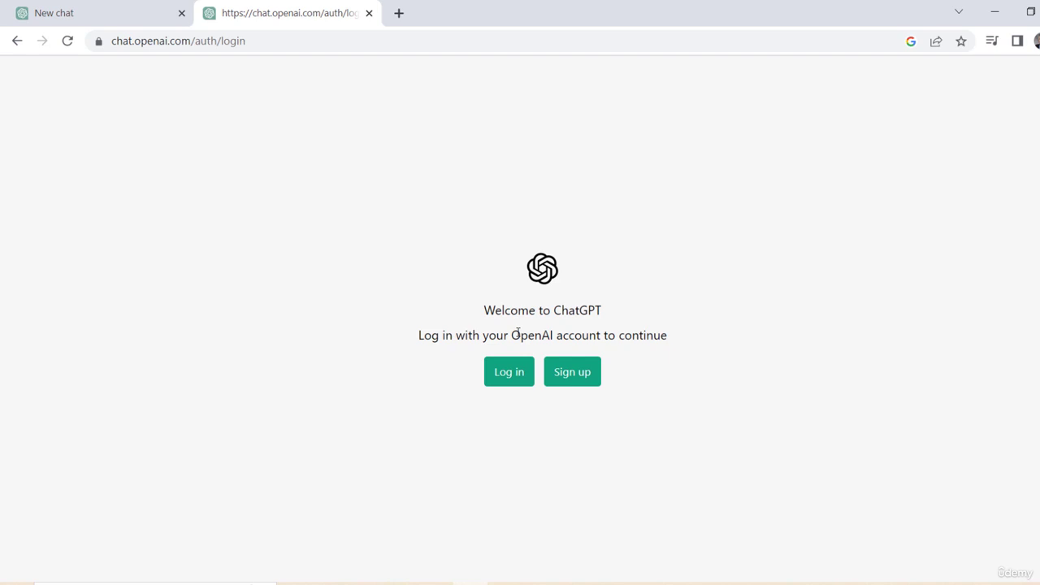
pyautogui.moveTo(511, 374)
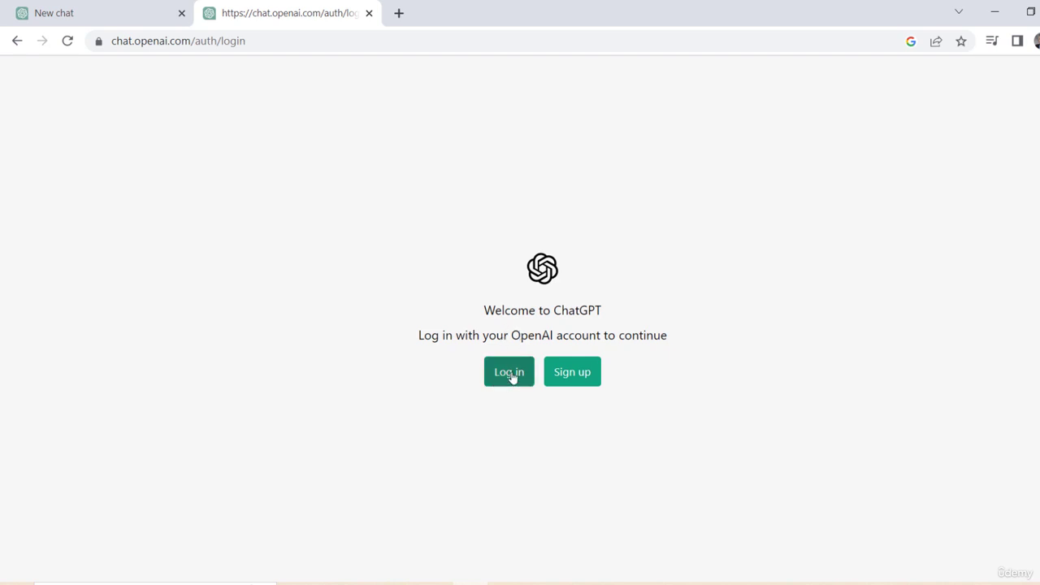
pyautogui.moveTo(496, 387)
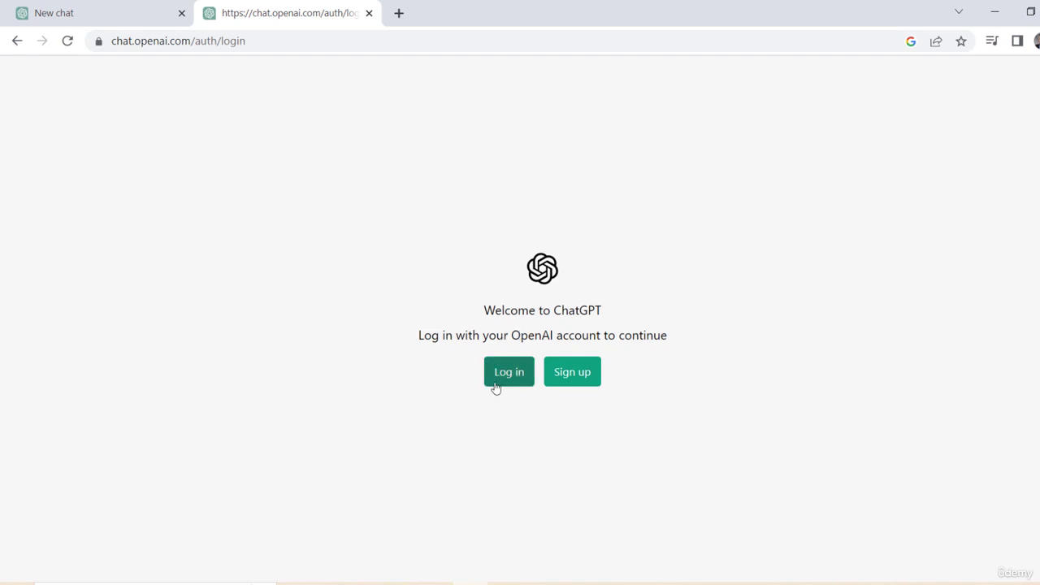
pyautogui.moveTo(592, 383)
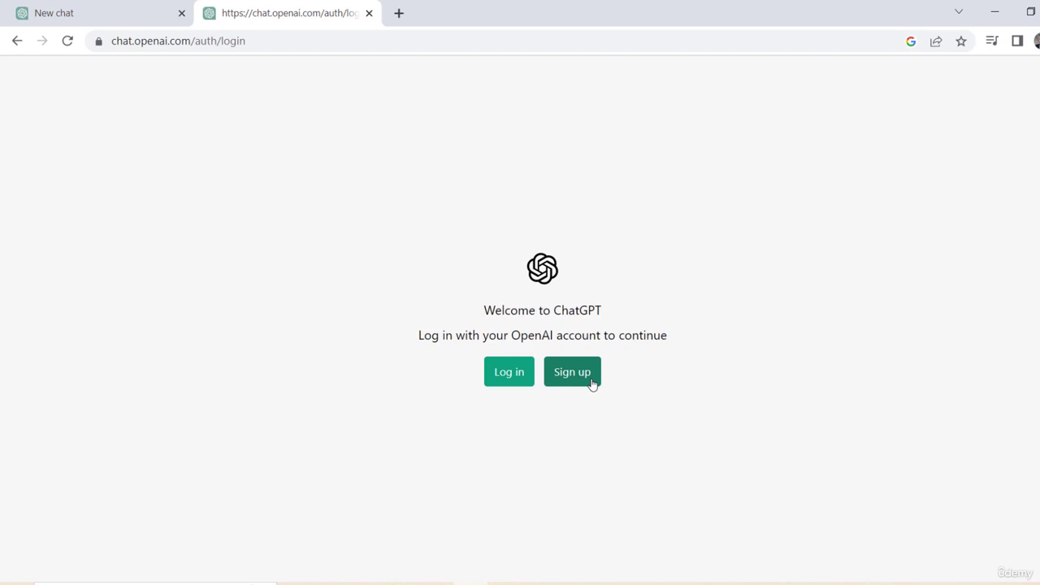
pyautogui.click(572, 371)
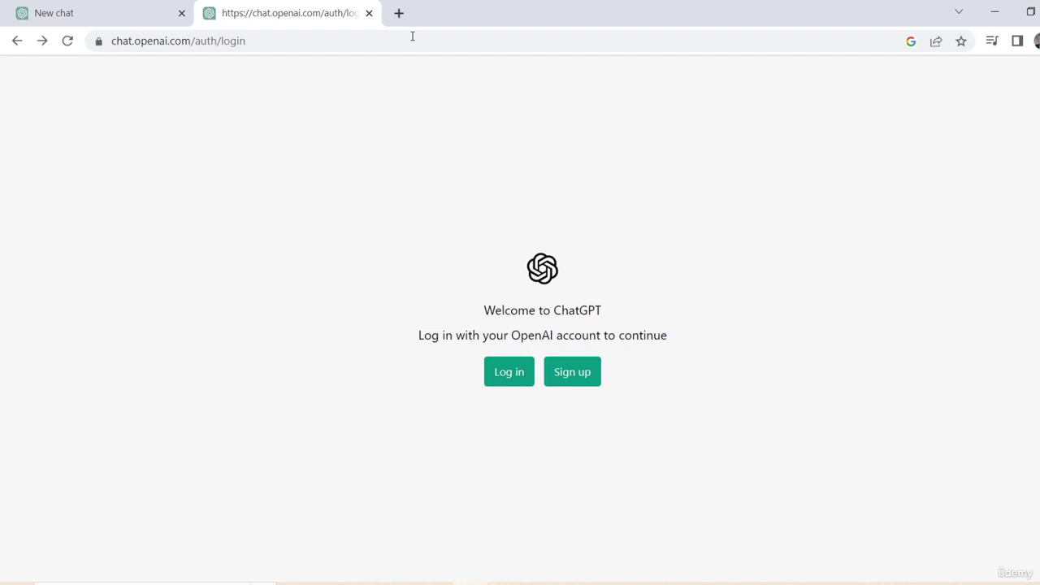
pyautogui.moveTo(421, 244)
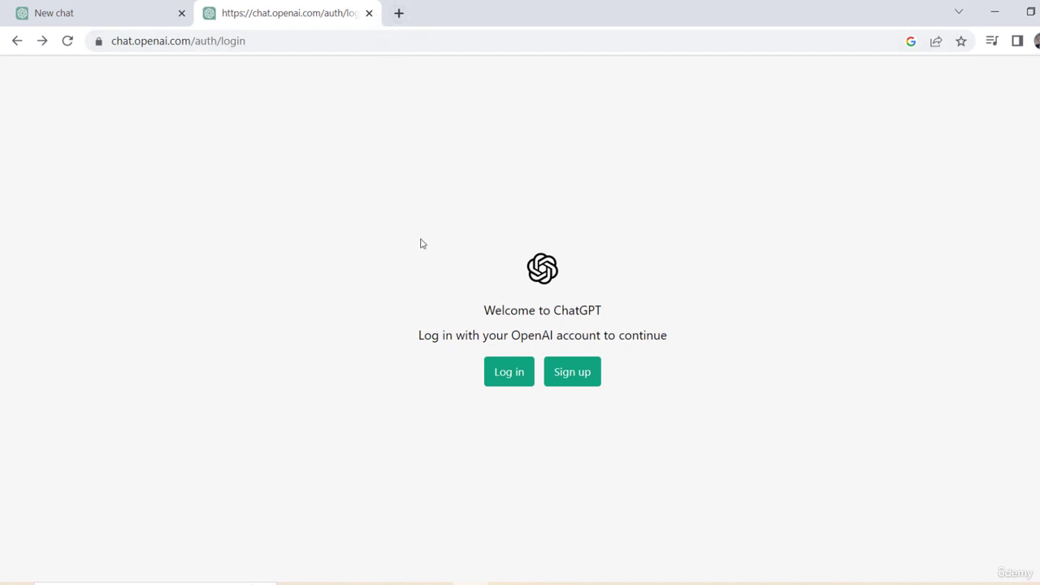
pyautogui.moveTo(399, 236)
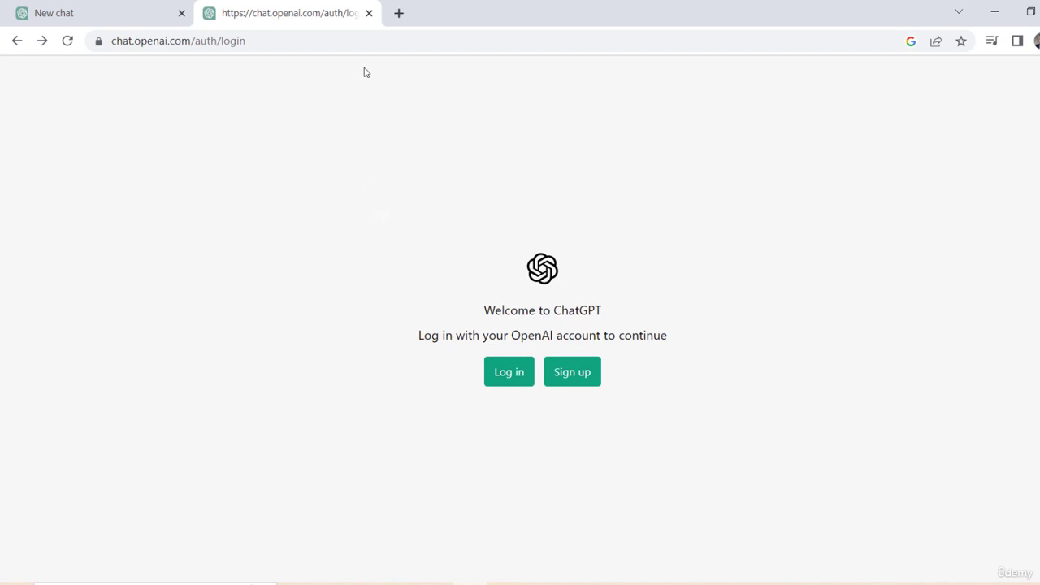
pyautogui.moveTo(367, 57)
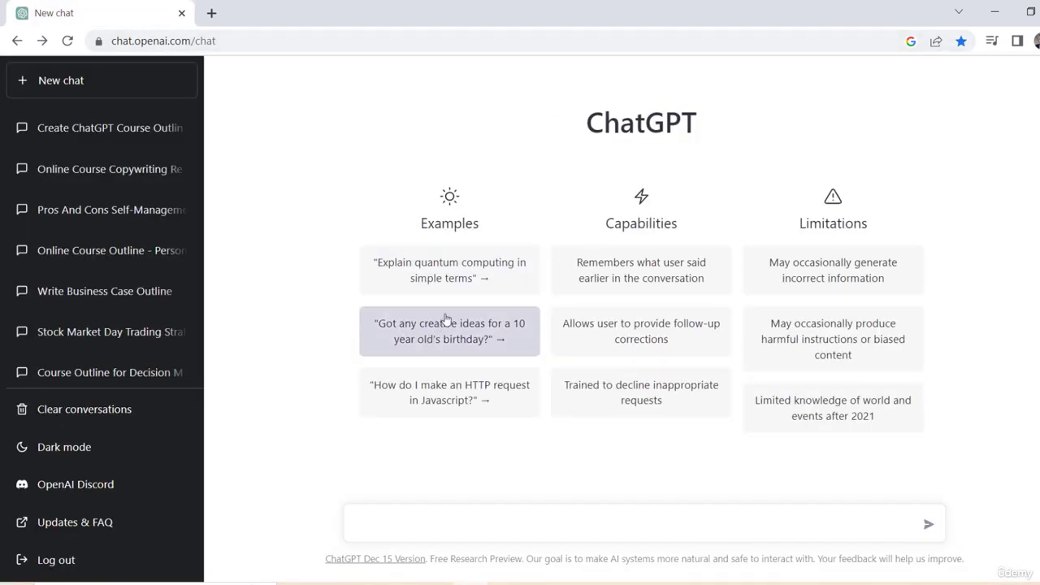
pyautogui.moveTo(513, 215)
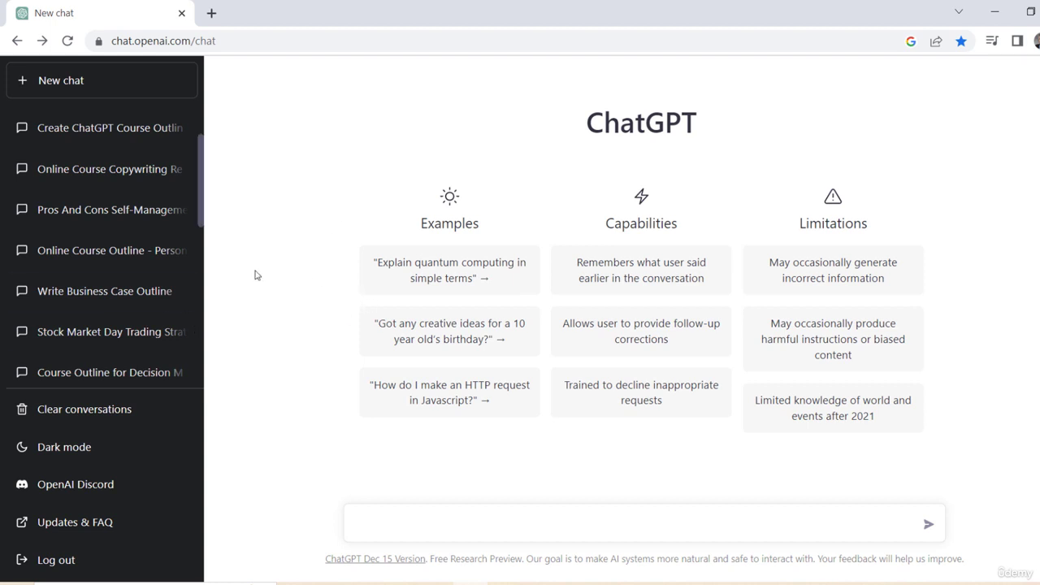
pyautogui.moveTo(335, 228)
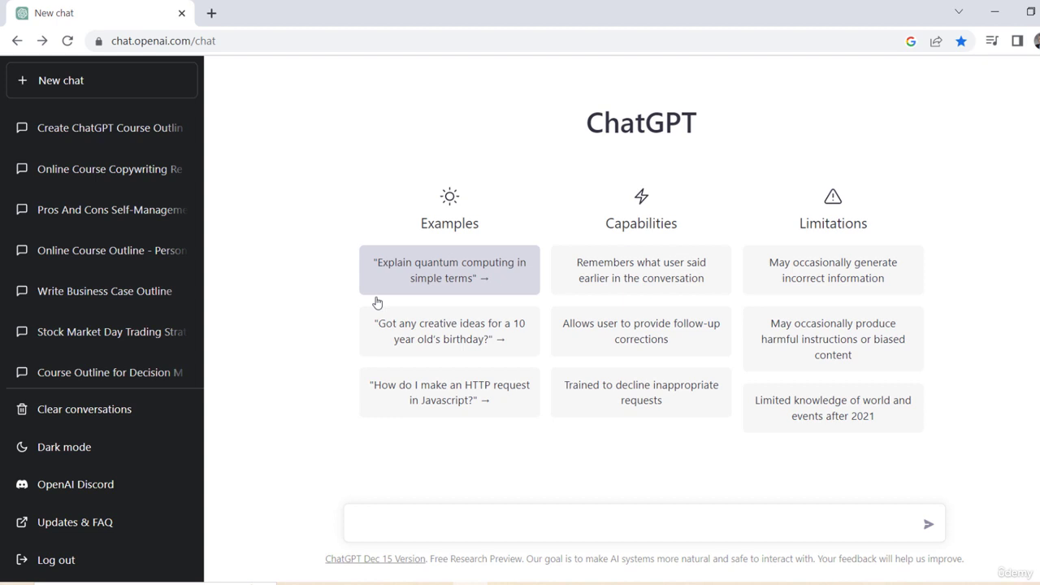
pyautogui.moveTo(256, 156)
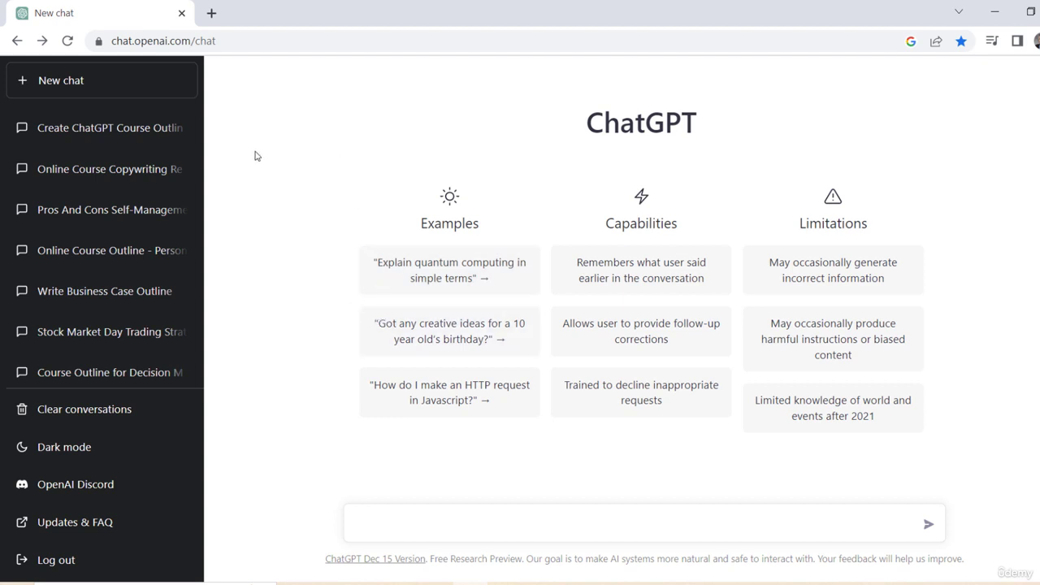
pyautogui.moveTo(273, 111)
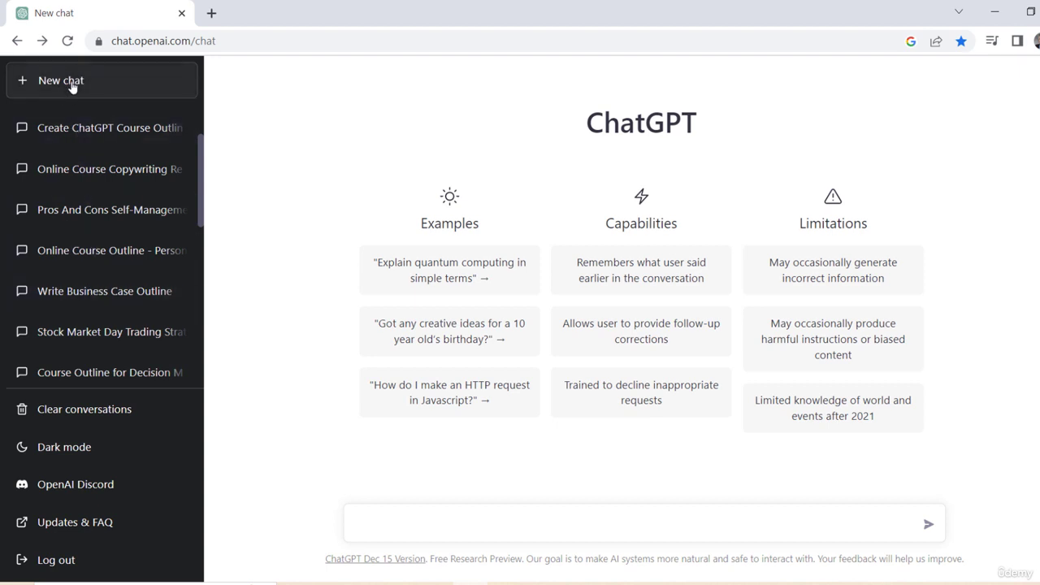
pyautogui.moveTo(120, 127)
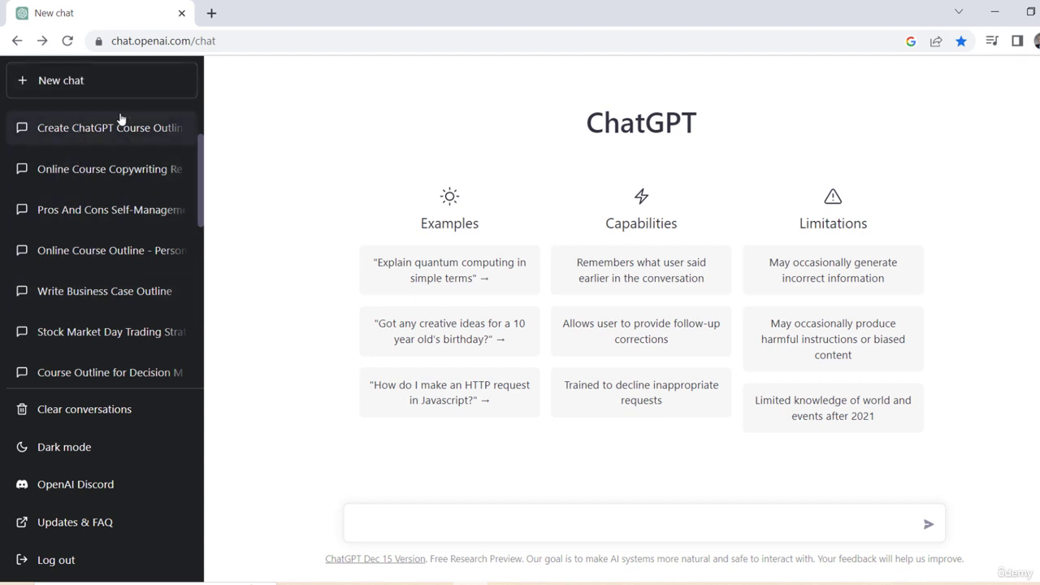
pyautogui.moveTo(94, 274)
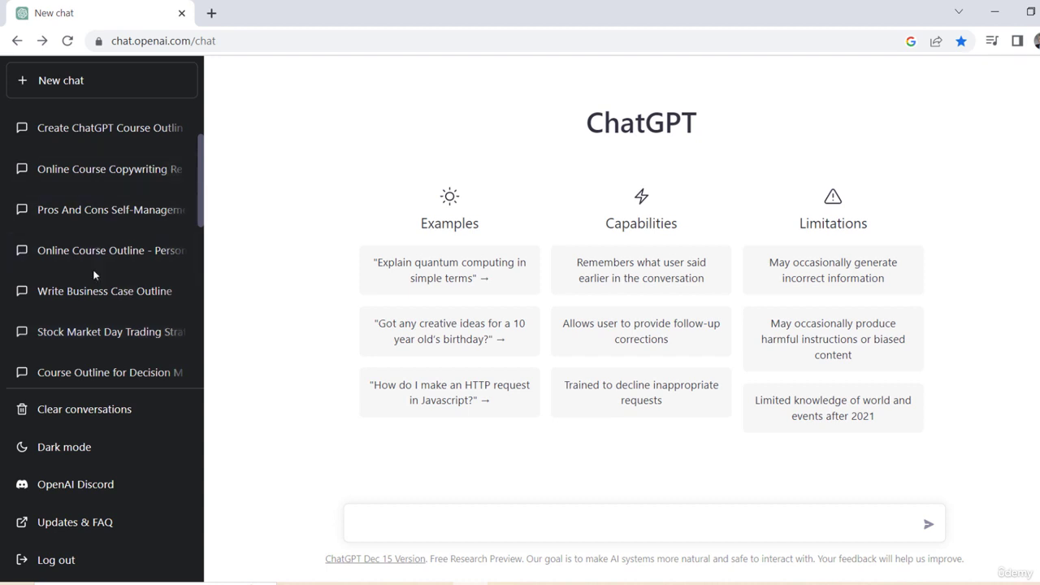
pyautogui.moveTo(122, 210)
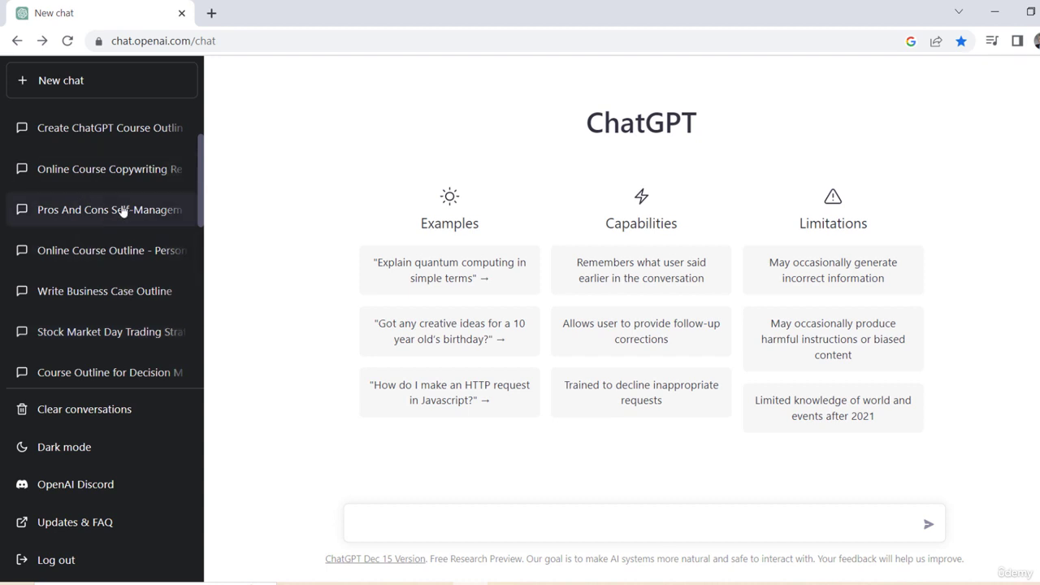
pyautogui.moveTo(303, 299)
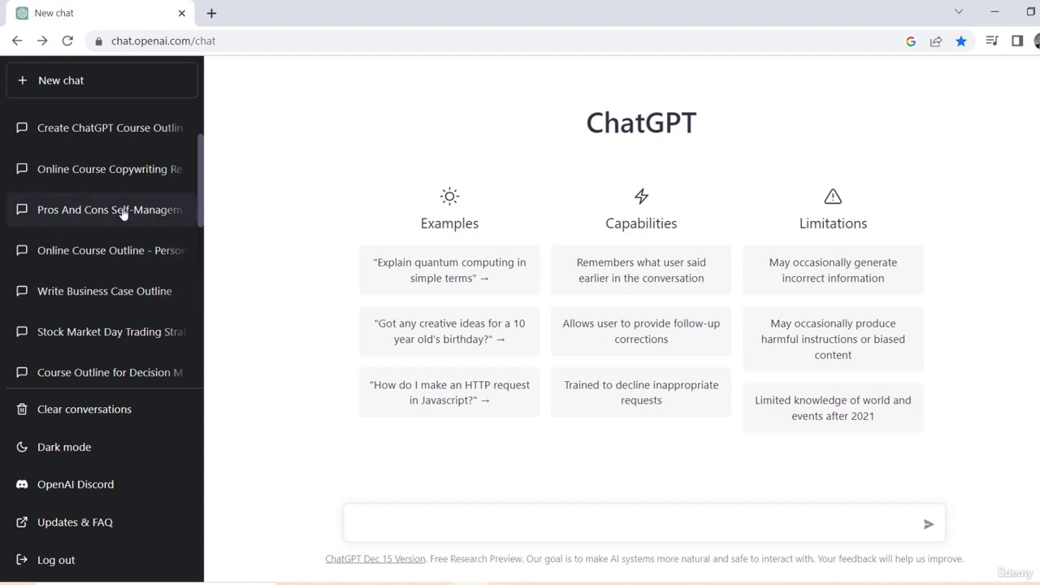
# - Open the 'Pros And Cons Self-Management' conversation from the sidebar history
pyautogui.click(107, 209)
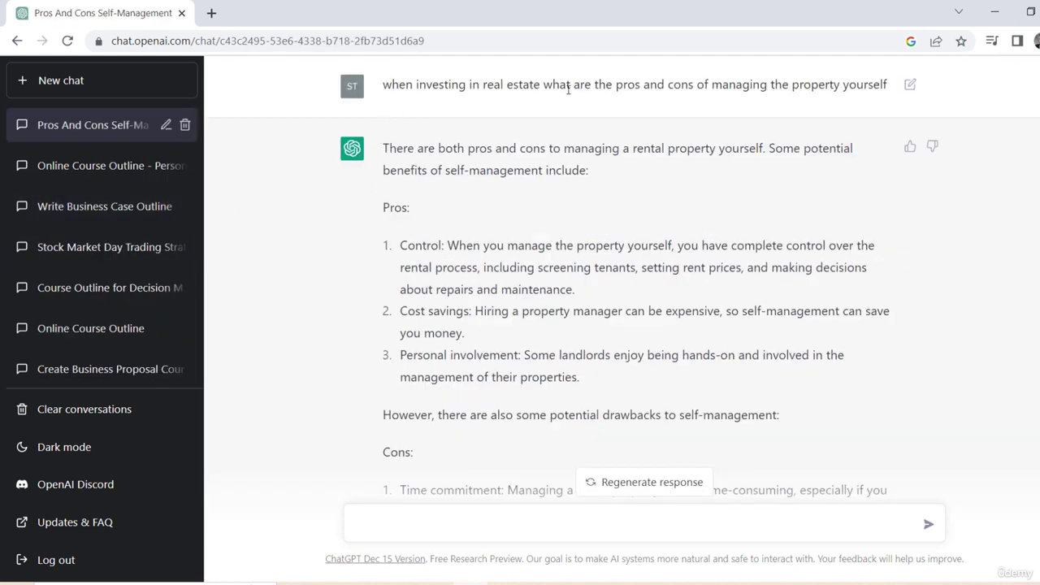
# - Highlight part of the rental property conversation text before starting a new chat
pyautogui.moveTo(650, 84); pyautogui.dragTo(861, 84)
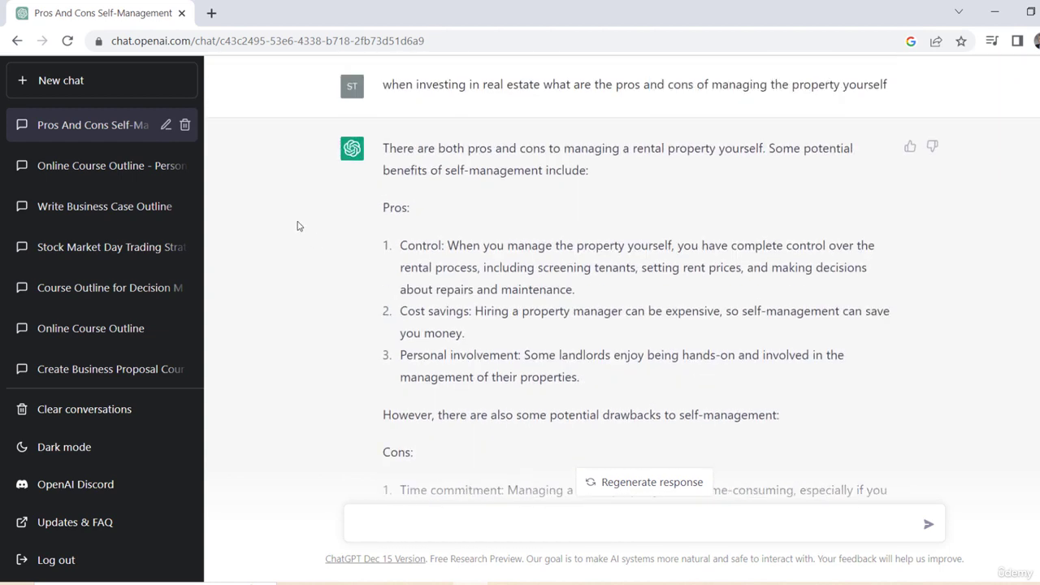
pyautogui.moveTo(504, 582)
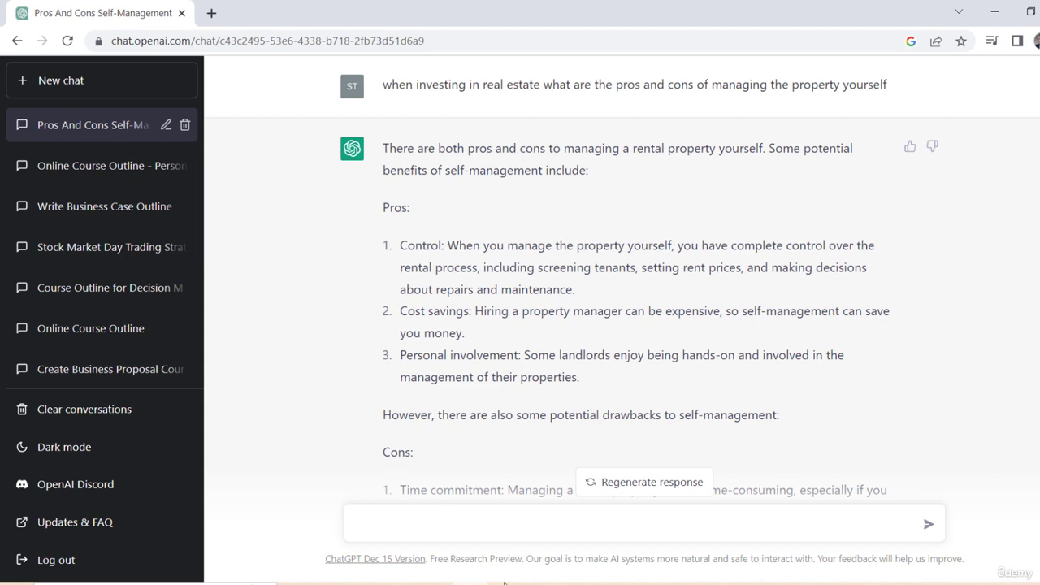
pyautogui.moveTo(494, 410)
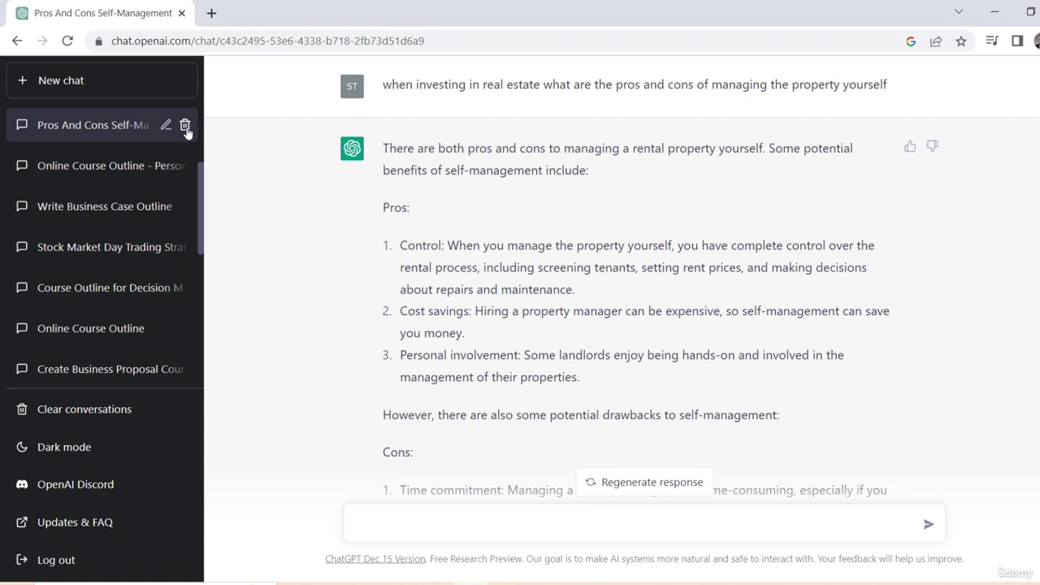
pyautogui.moveTo(185, 130)
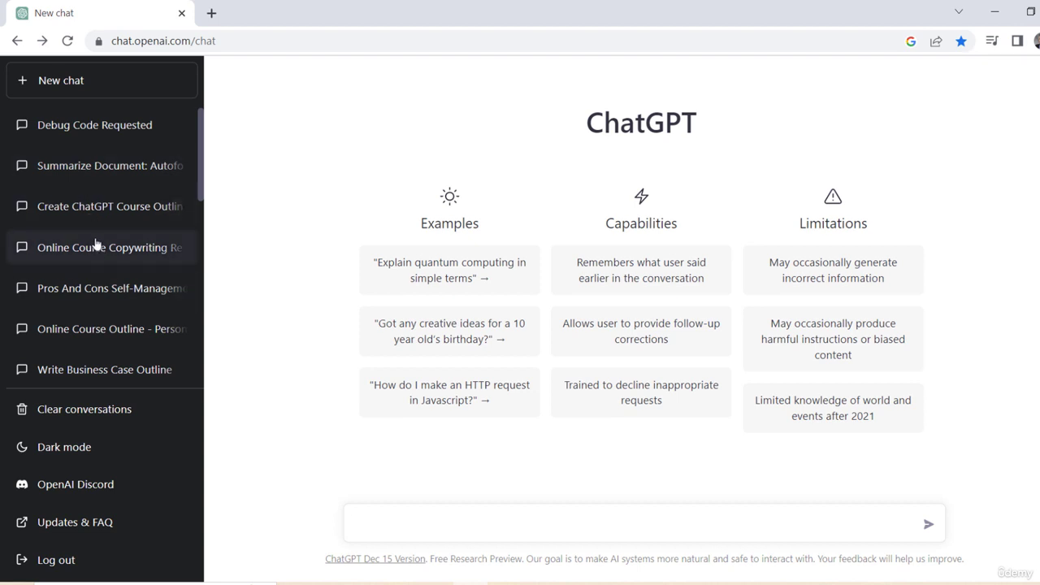
pyautogui.moveTo(122, 319)
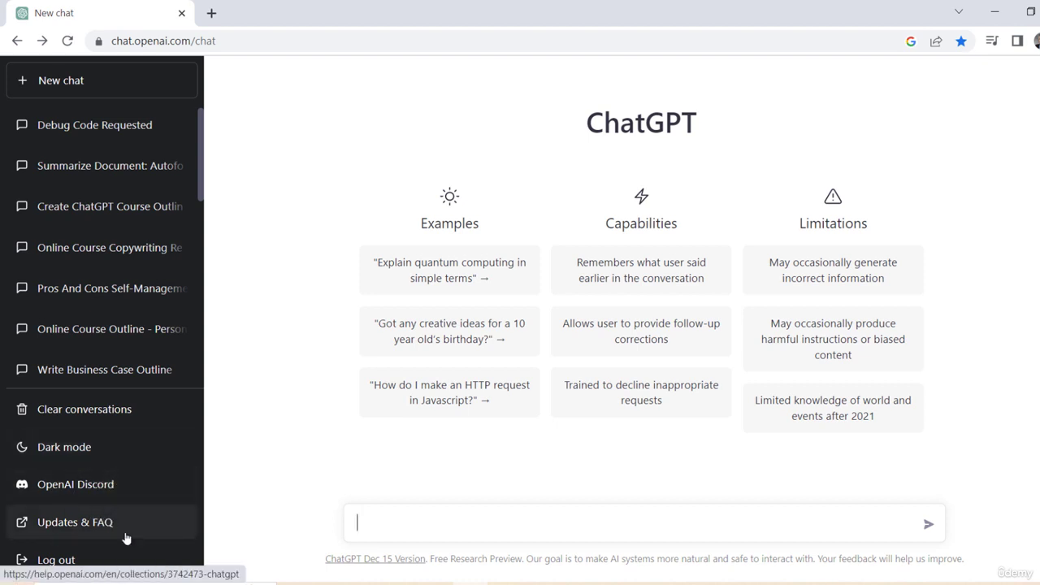
pyautogui.moveTo(110, 527)
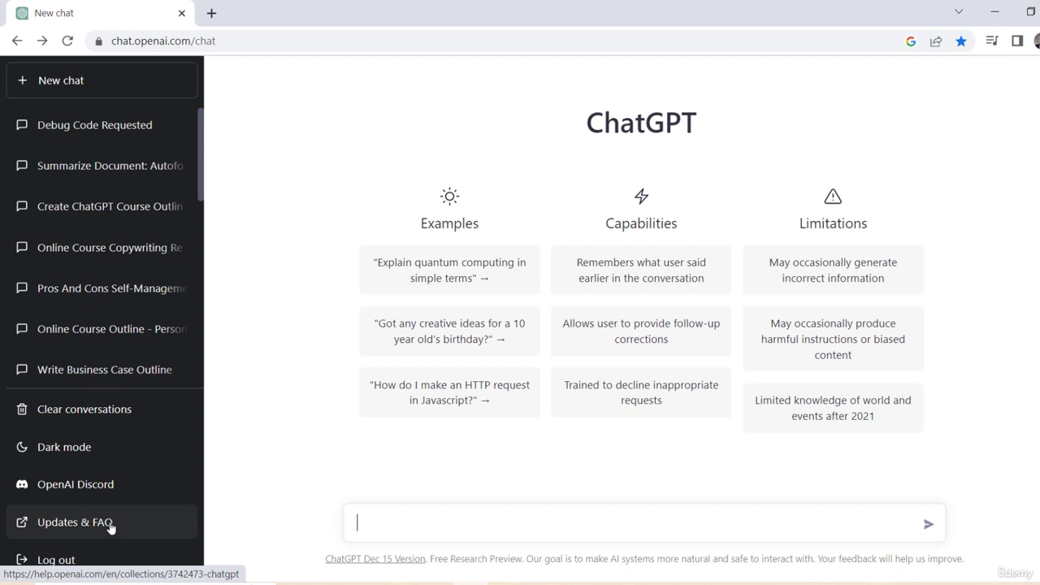
pyautogui.moveTo(131, 533)
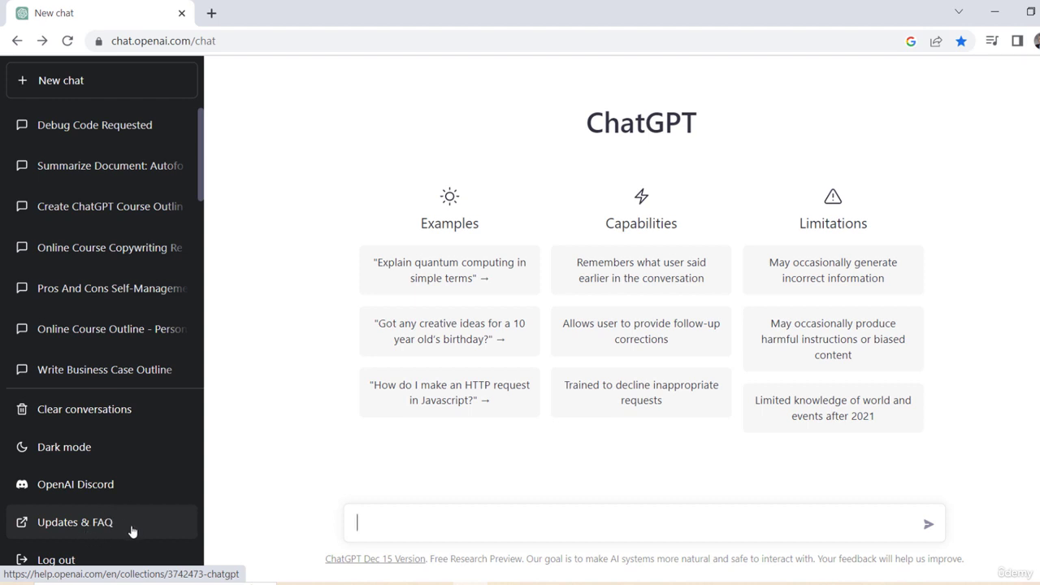
pyautogui.moveTo(316, 256)
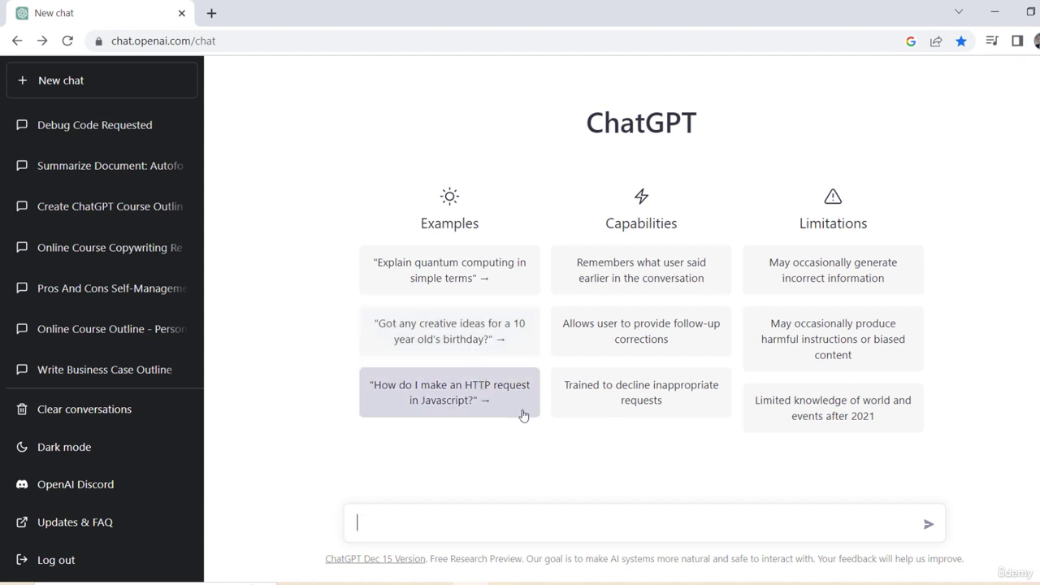
pyautogui.moveTo(439, 326)
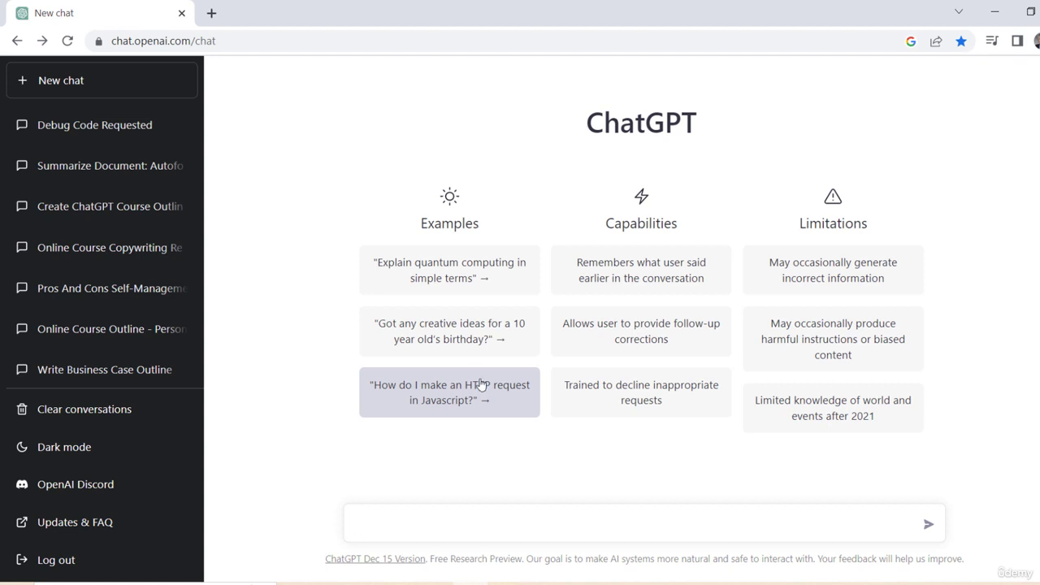
pyautogui.moveTo(503, 382)
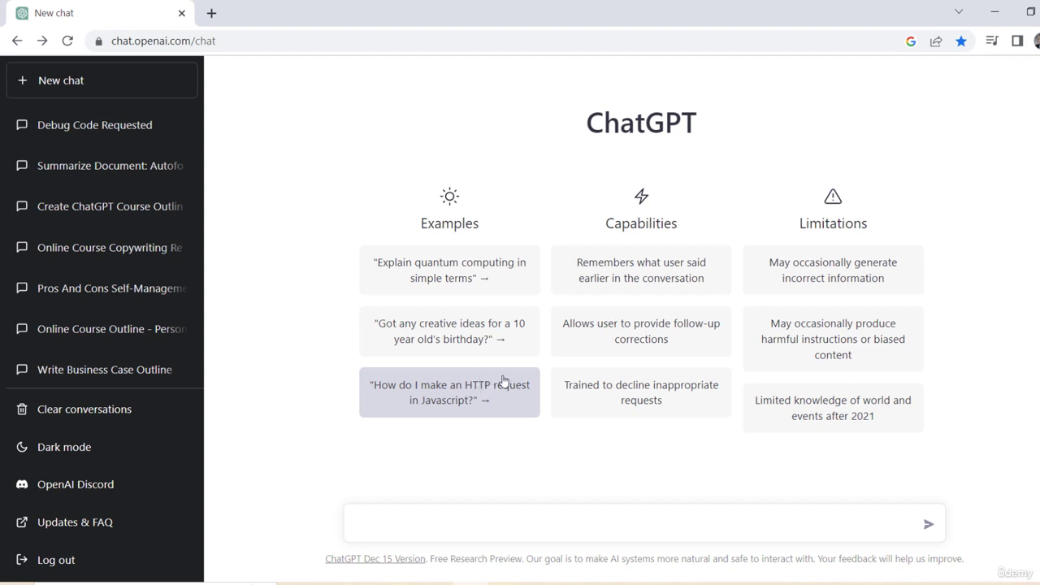
pyautogui.moveTo(634, 283)
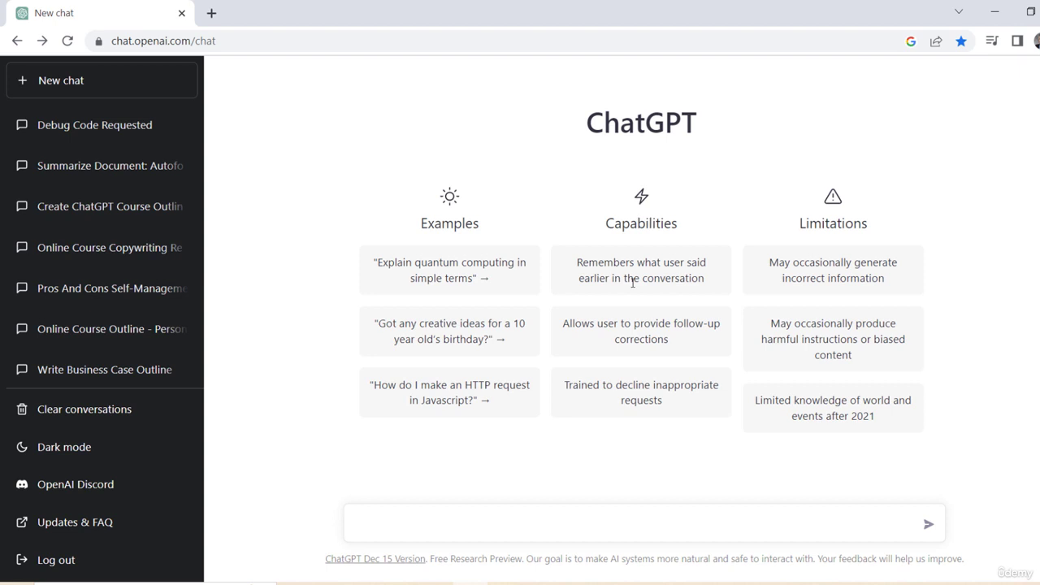
pyautogui.moveTo(670, 332)
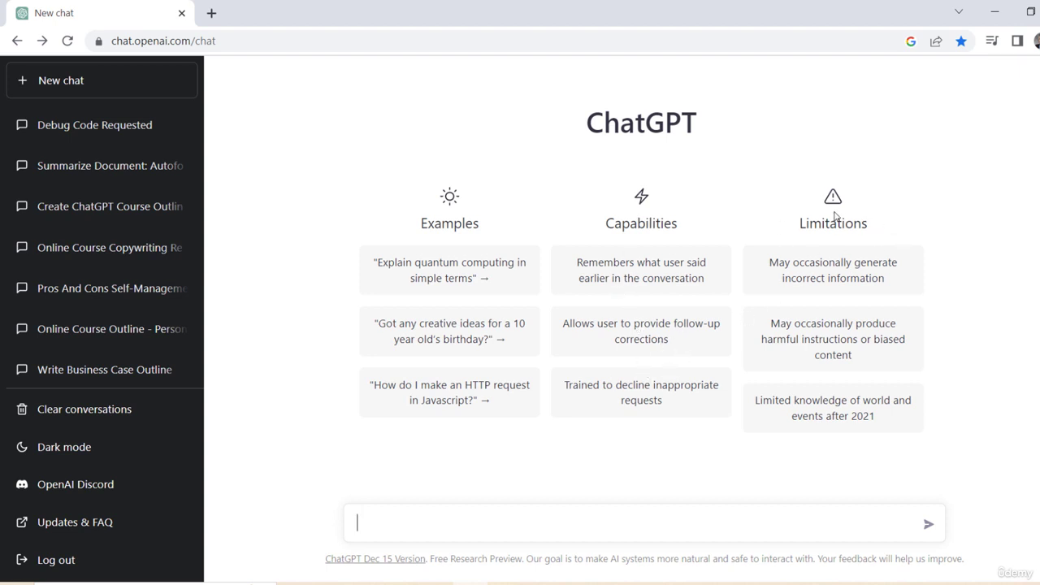
pyautogui.moveTo(881, 228)
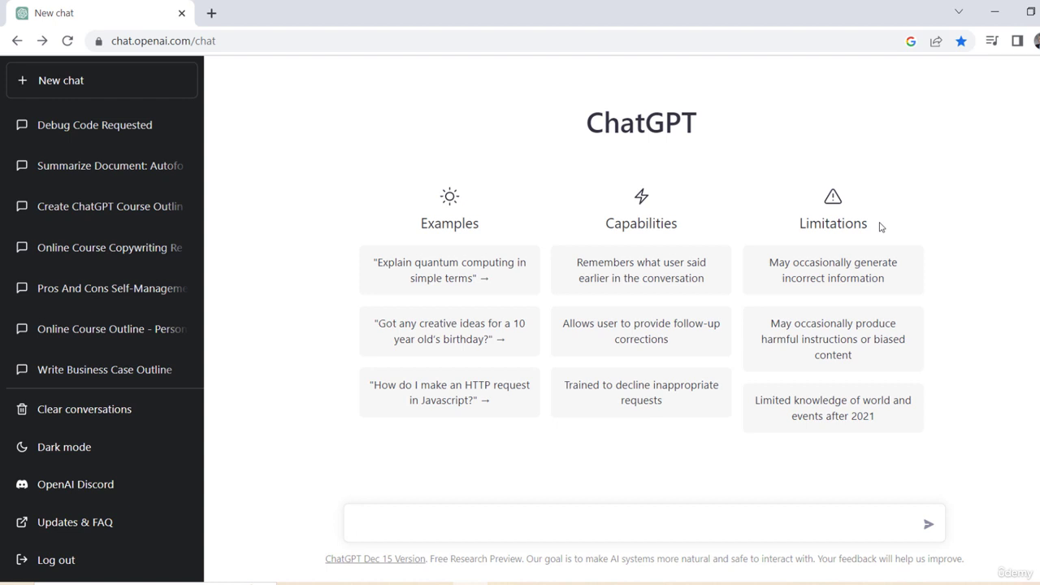
pyautogui.click(642, 523)
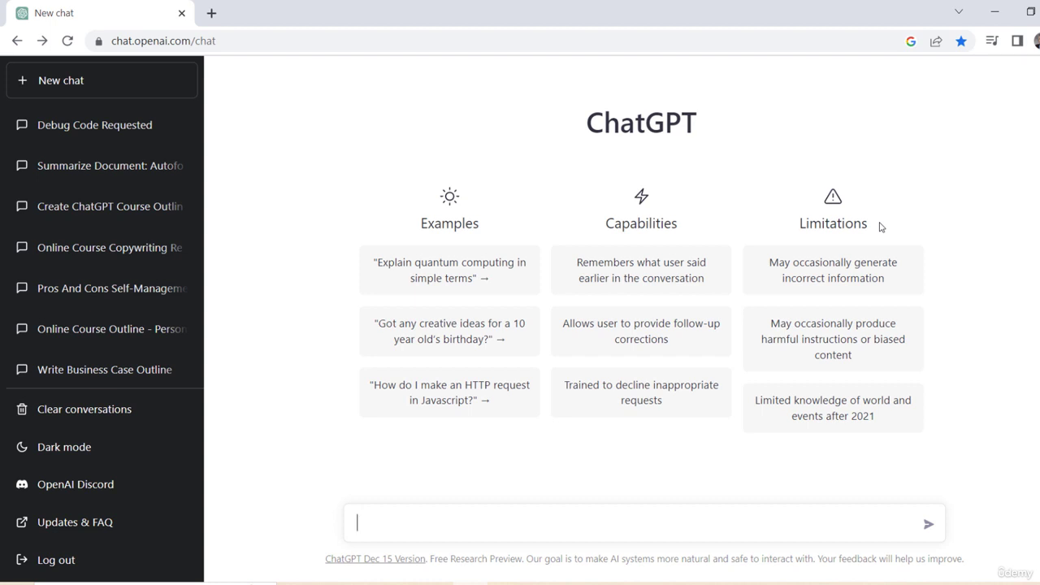
pyautogui.moveTo(771, 203)
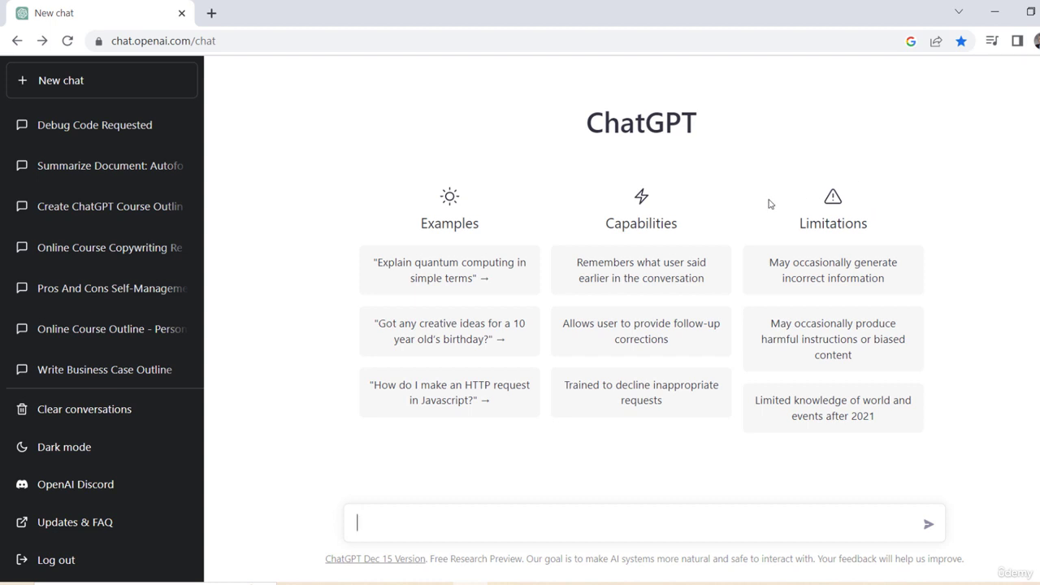
pyautogui.moveTo(799, 212)
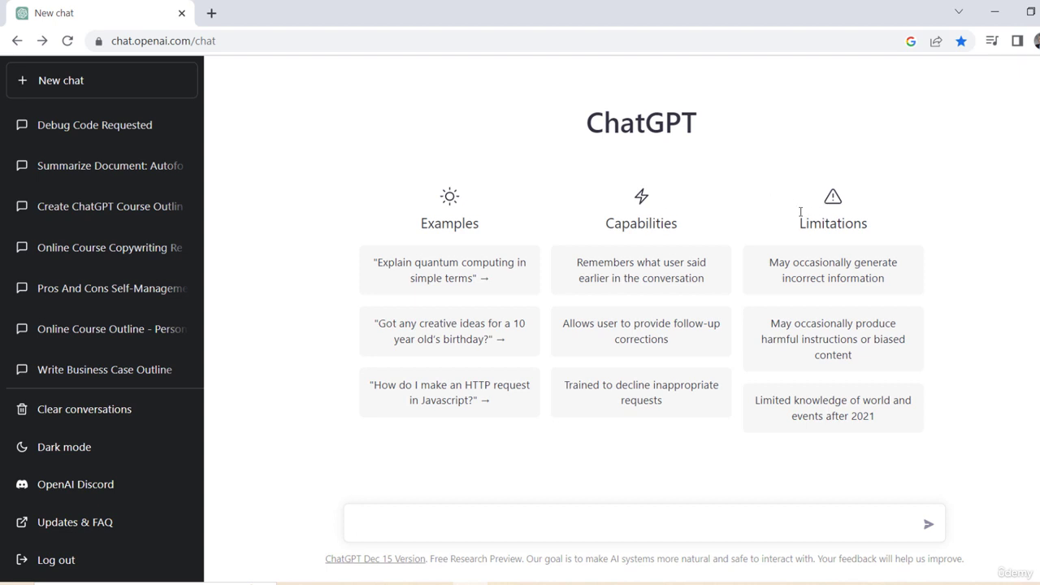
pyautogui.moveTo(720, 374)
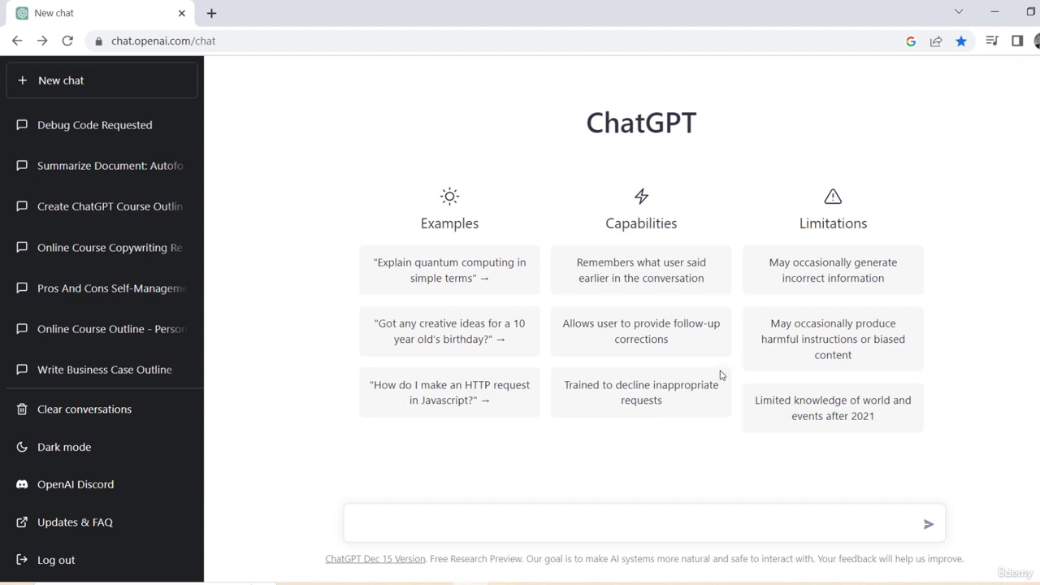
# - Send the question 'how to make a pizza' in the new chat
pyautogui.click(378, 523)
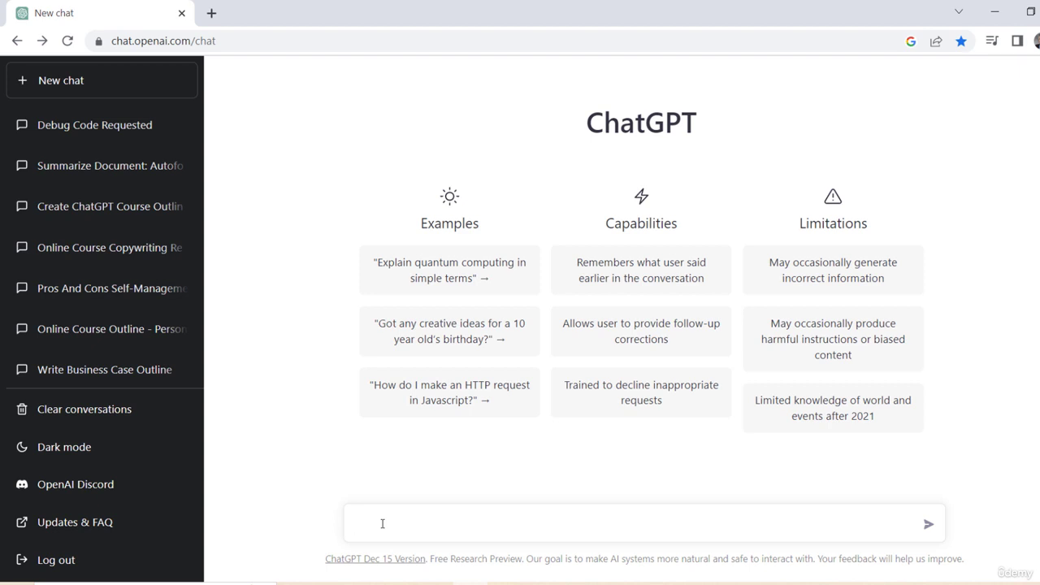
pyautogui.write('how')
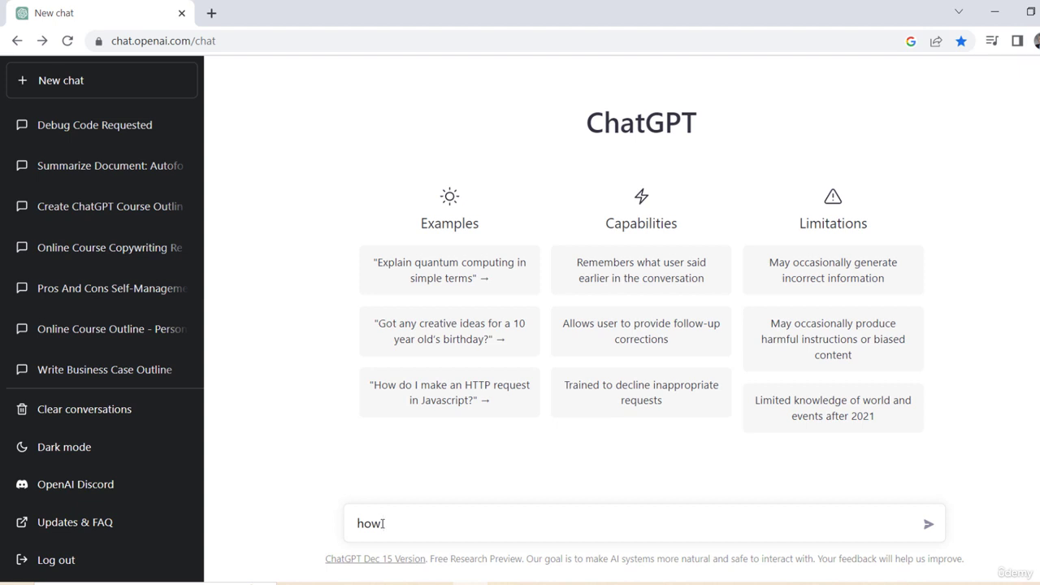
pyautogui.write('to make a pizza')
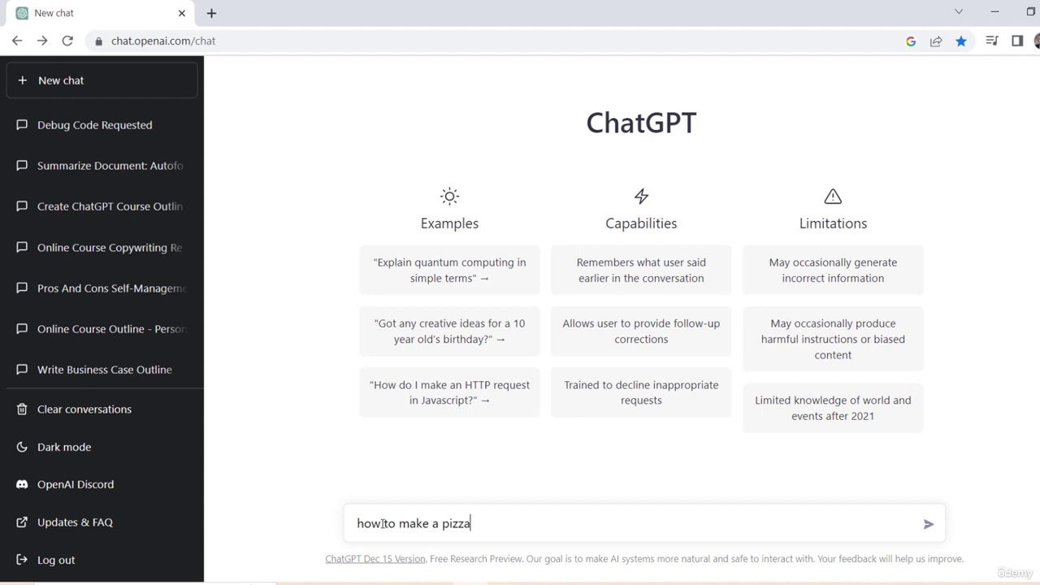
pyautogui.click(928, 523)
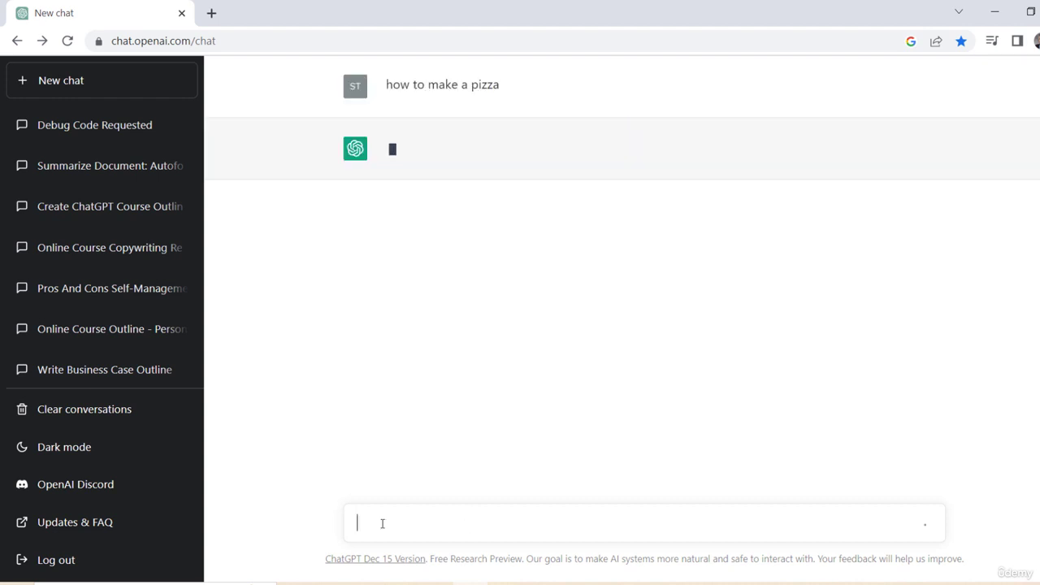